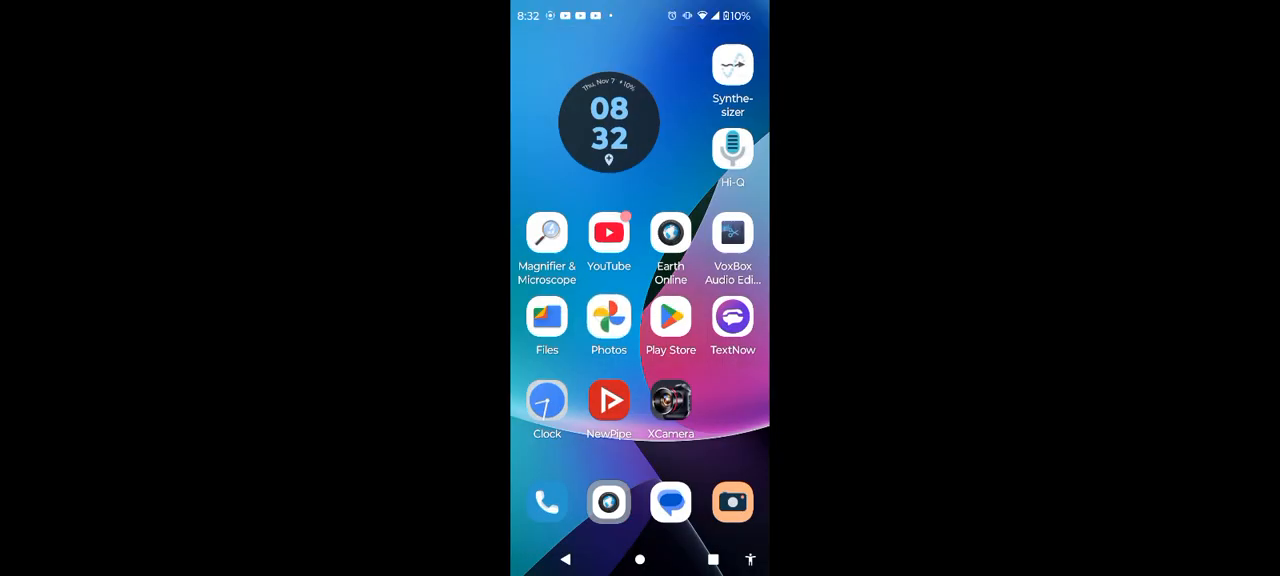
- Launch the Photos app to reach the Tokyo coastline screenshot
left_click(609, 326)
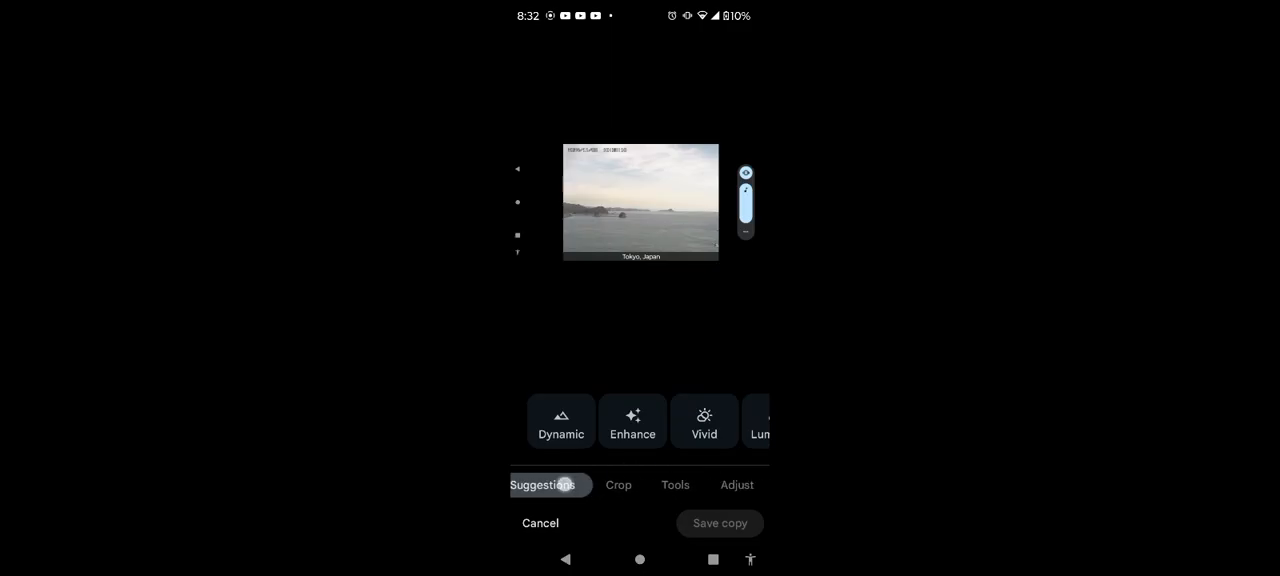
- Apply the Pop adjustment at 100 from the Adjust options
left_click(736, 485)
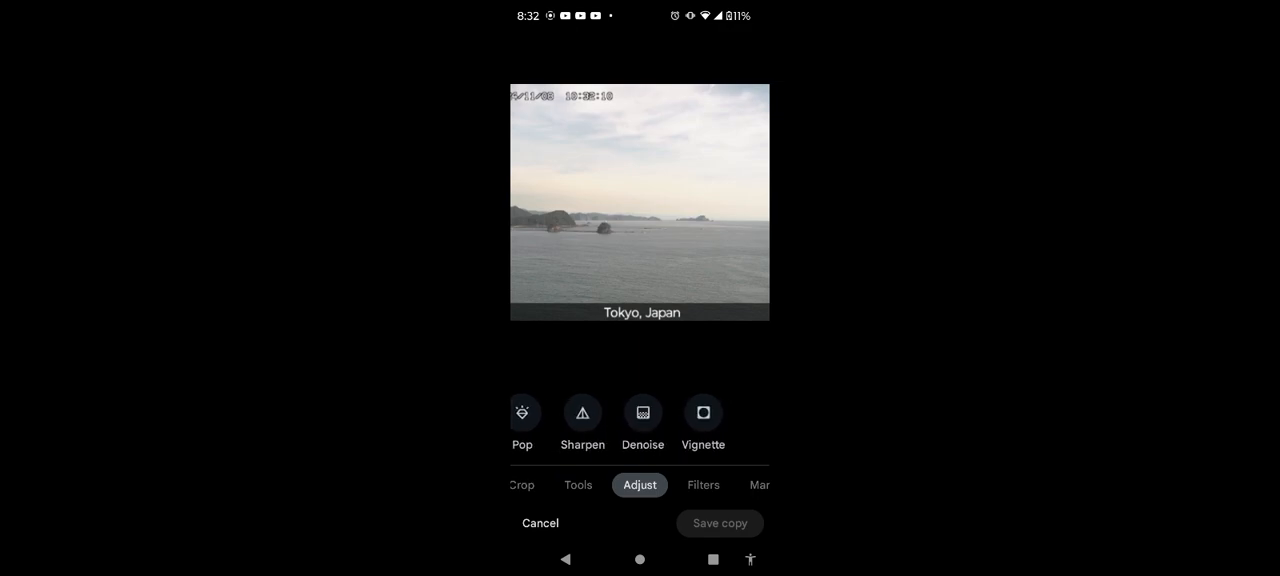
left_click(522, 412)
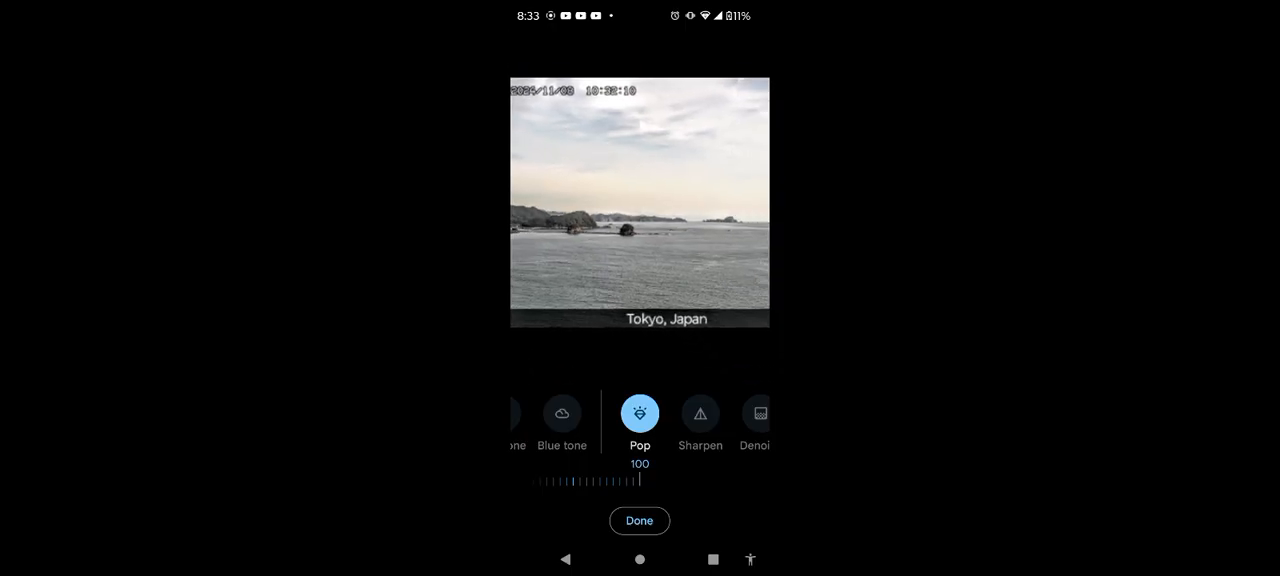
- Confirm Pop, set Sharpen to 100 and lower Contrast to -98
left_click(639, 520)
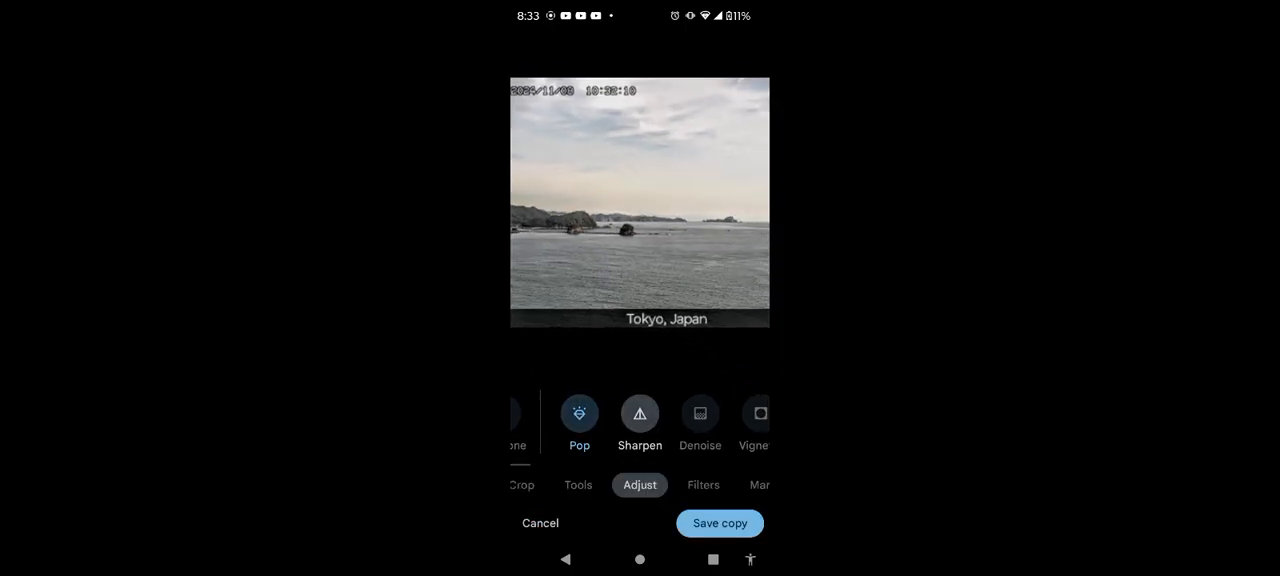
left_click(635, 413)
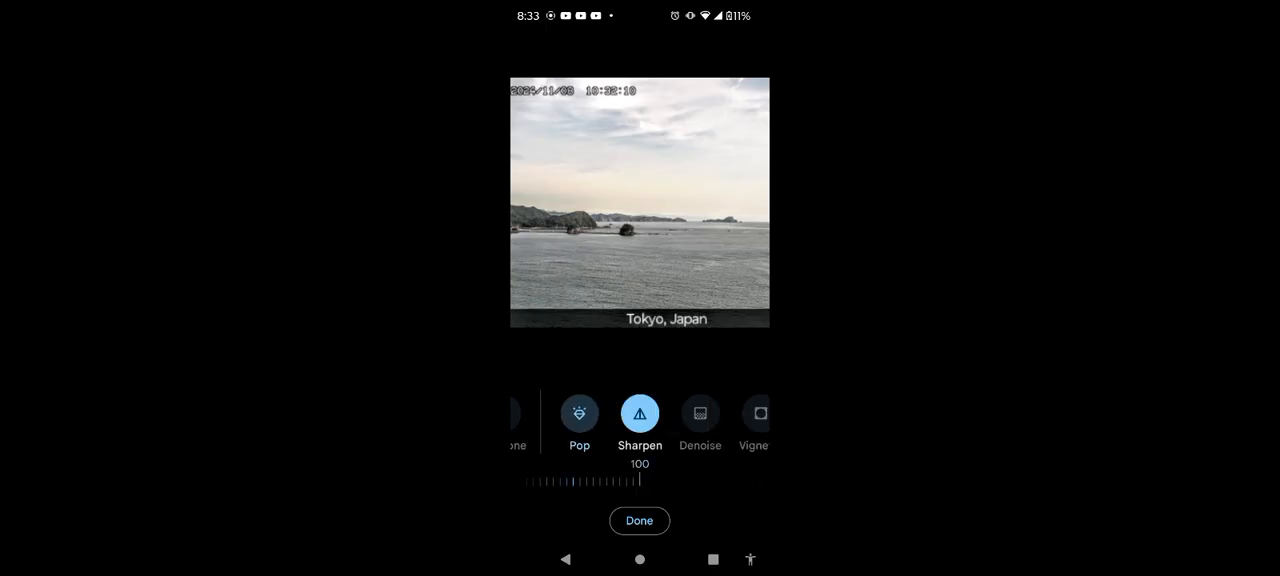
left_click_drag(640, 481, 658, 481)
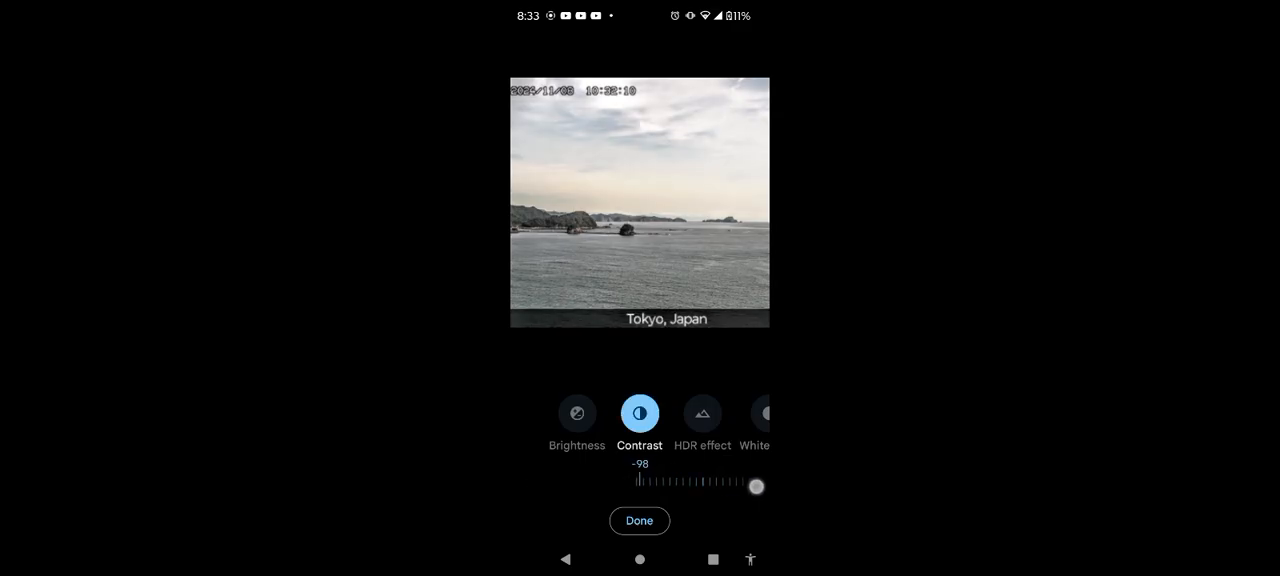
- Set Brightness to -47 and White point to 32
left_click_drag(755, 486, 637, 486)
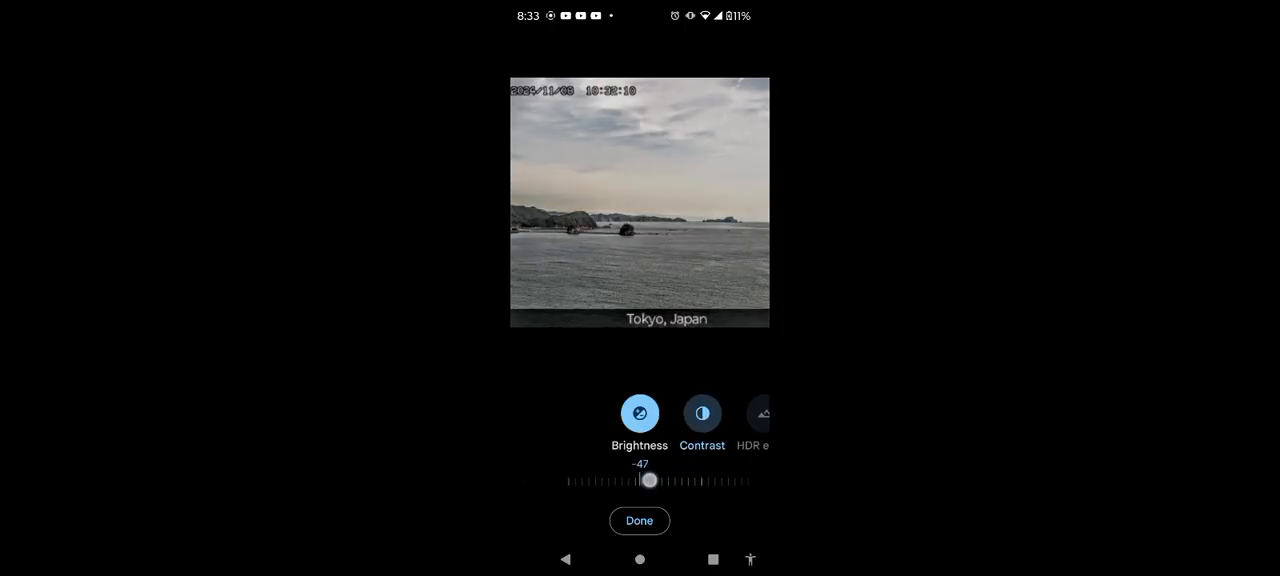
left_click_drag(647, 481, 614, 485)
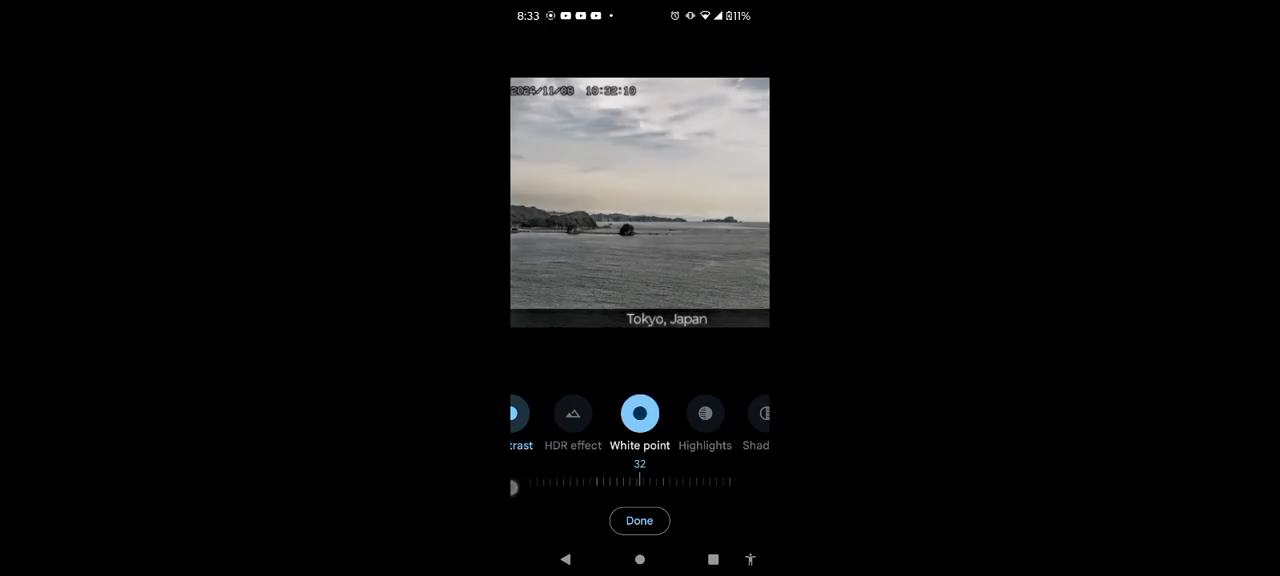
- Try Shadows at -36, 0, 27 and -48 before leaving it at 100
left_click_drag(638, 489, 648, 490)
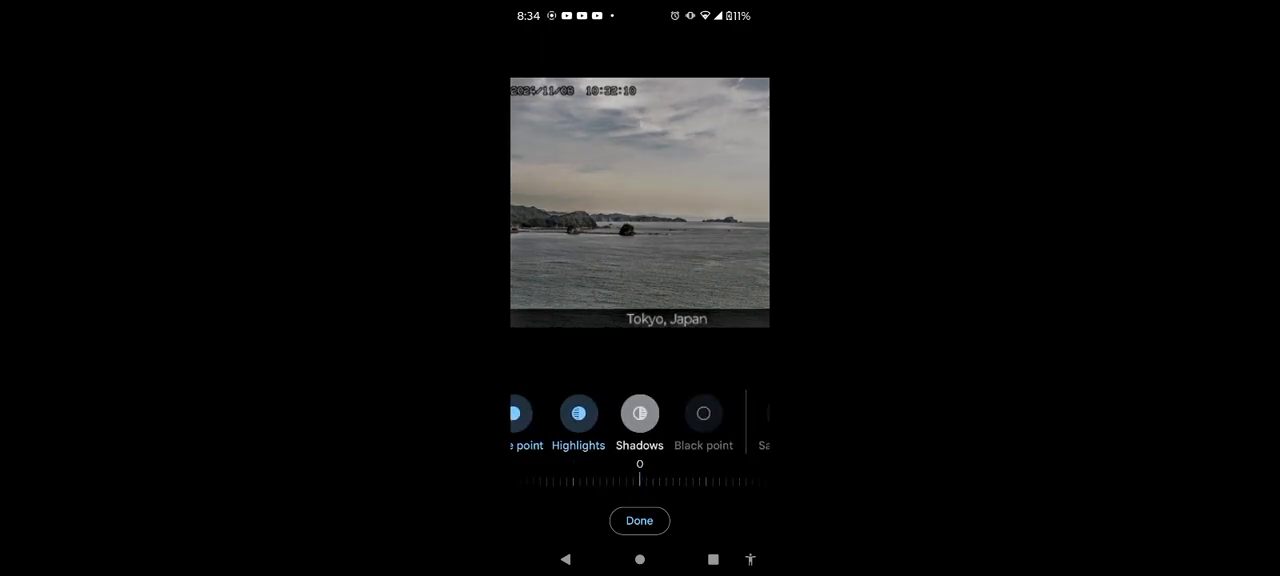
left_click_drag(640, 481, 666, 487)
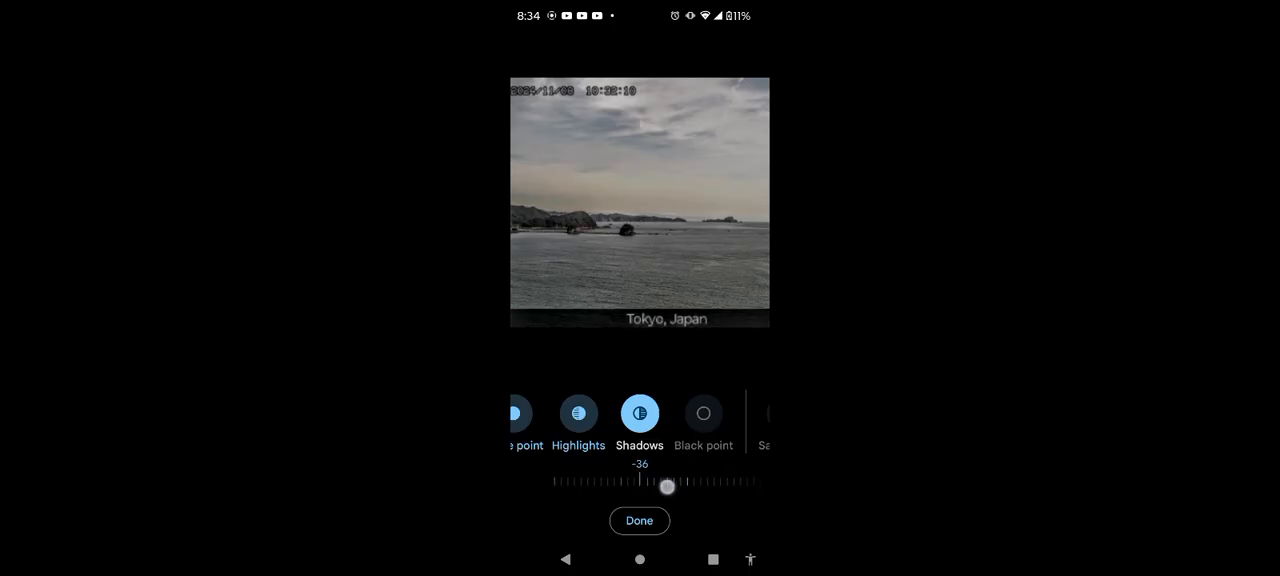
left_click_drag(667, 487, 609, 497)
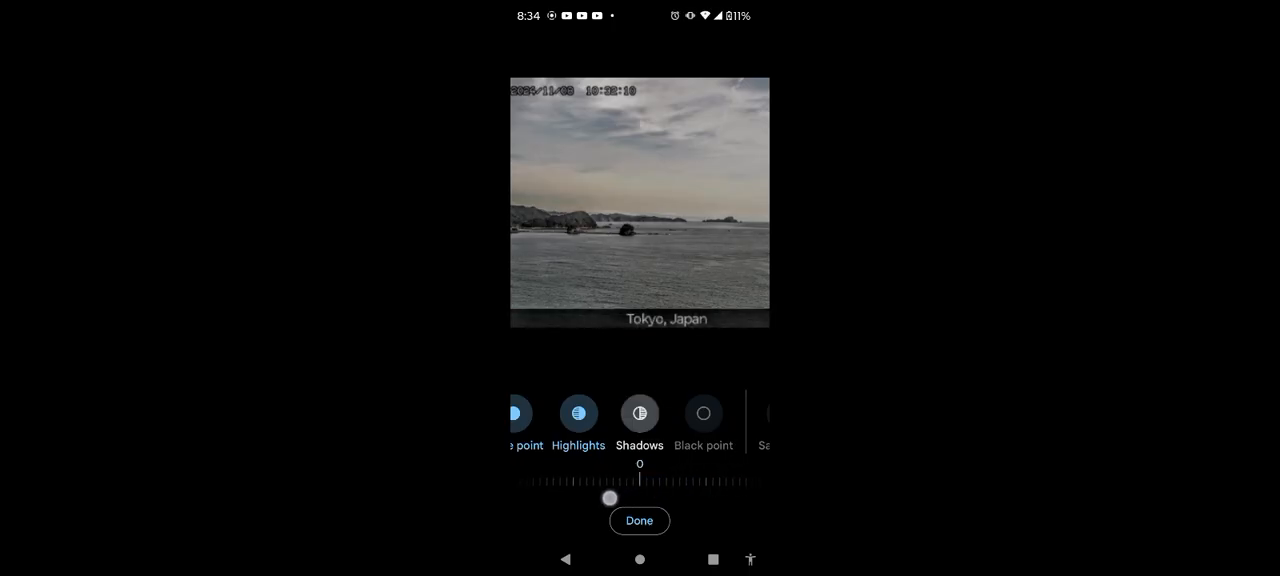
left_click_drag(610, 498, 531, 507)
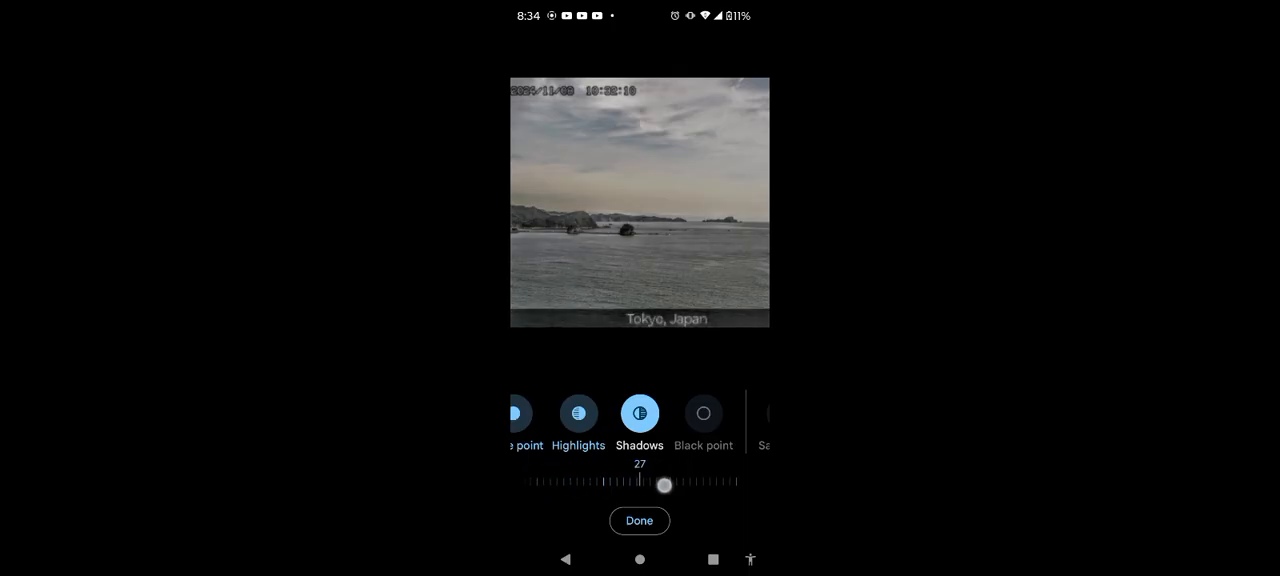
left_click_drag(668, 485, 597, 485)
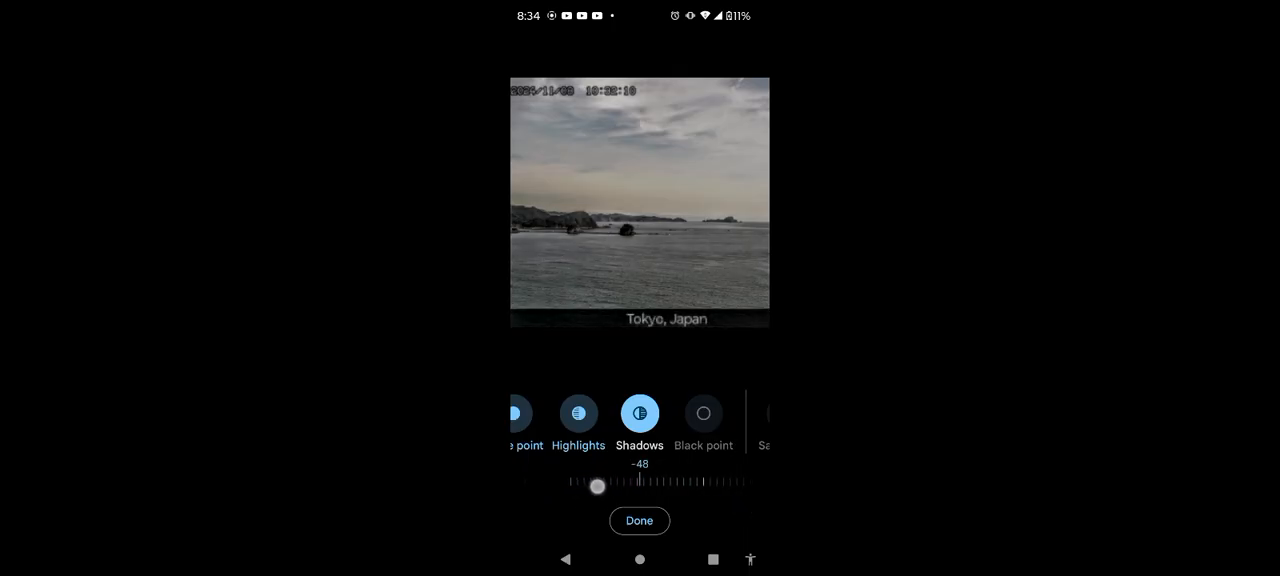
left_click_drag(598, 486, 645, 489)
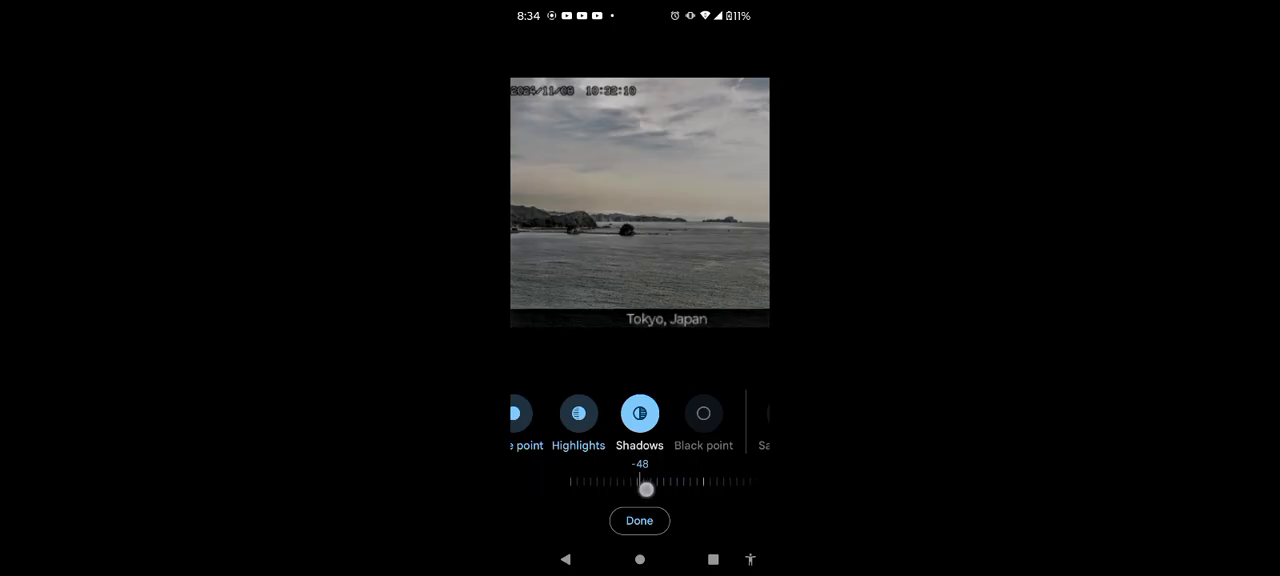
left_click_drag(645, 489, 640, 481)
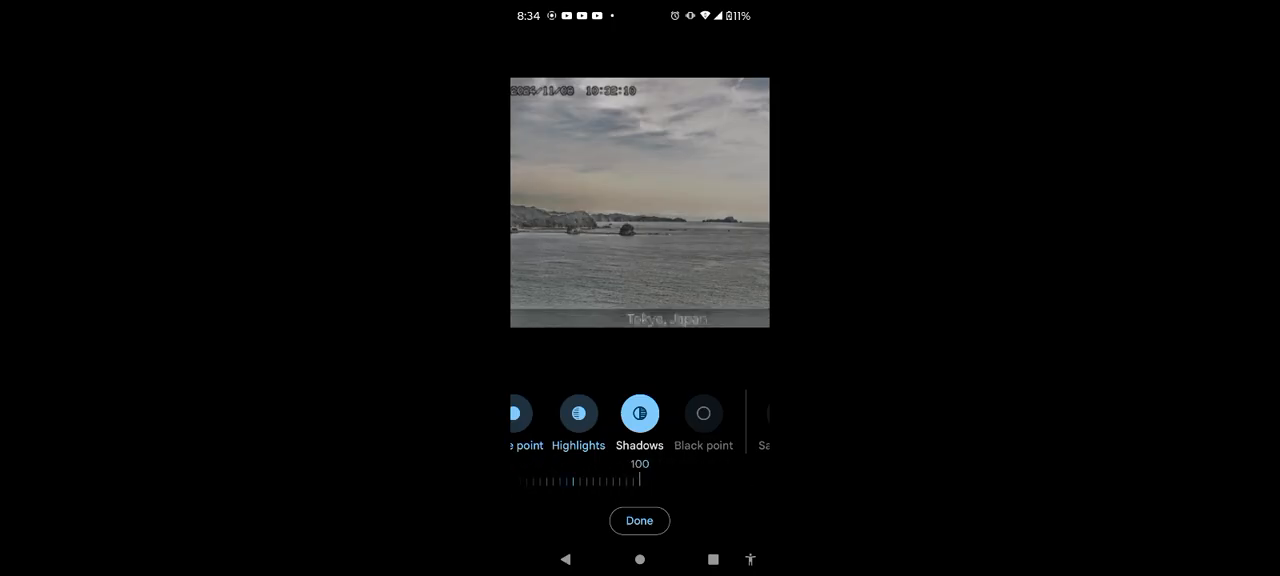
left_click_drag(640, 480, 560, 480)
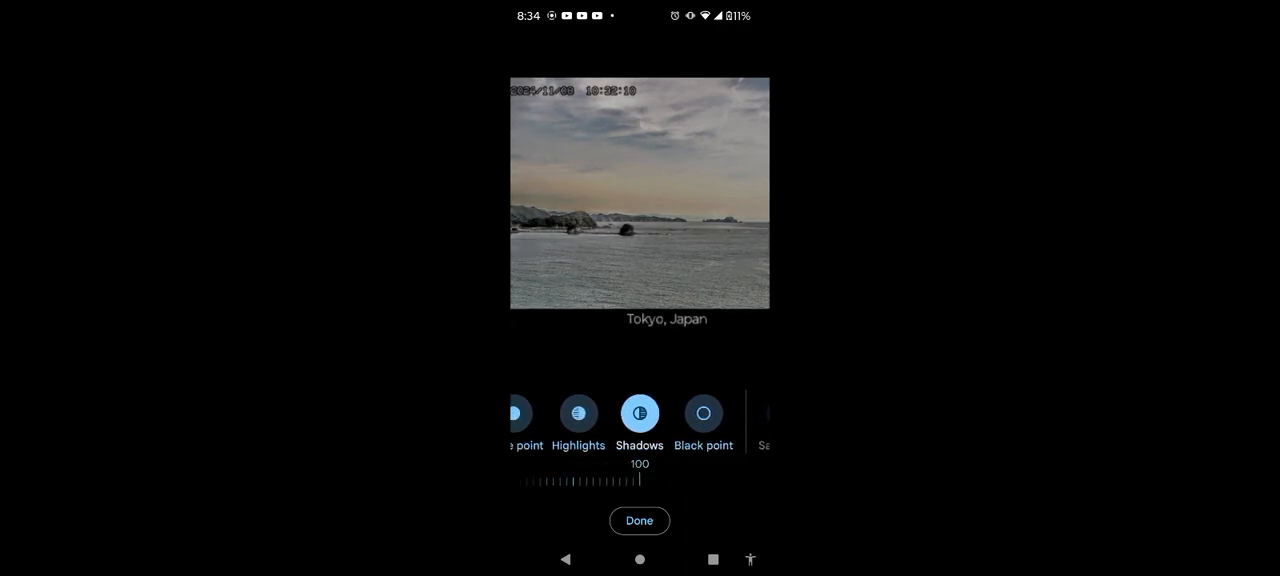
- Ease Shadows to 94 and raise Warmth for orange sky and sea tones
left_click_drag(639, 483, 574, 483)
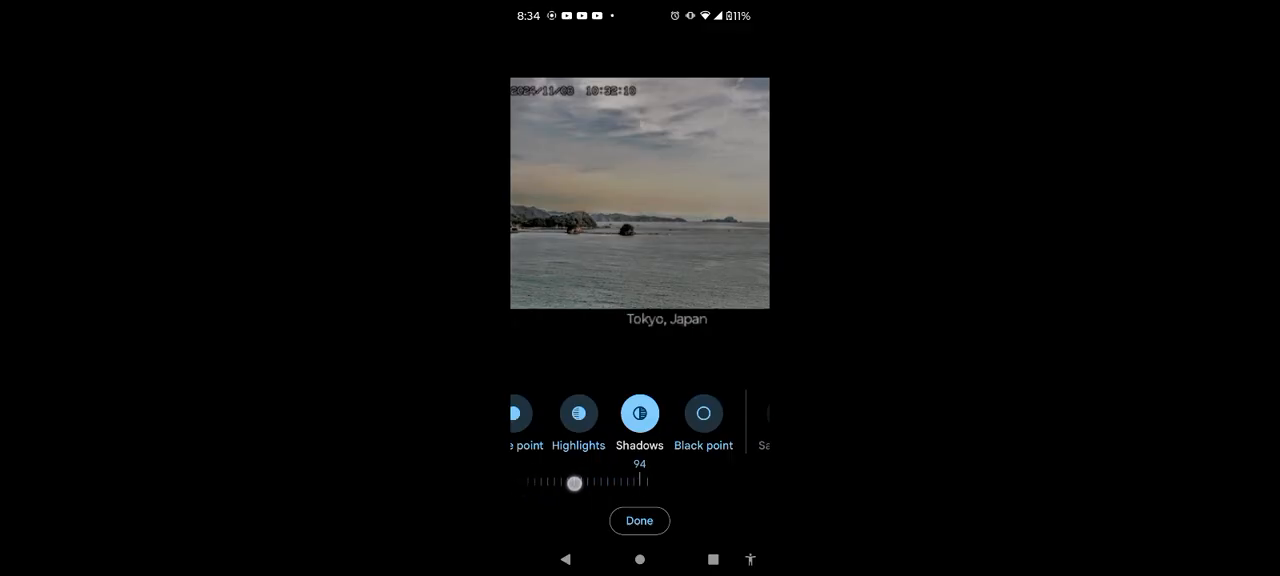
left_click_drag(574, 483, 547, 478)
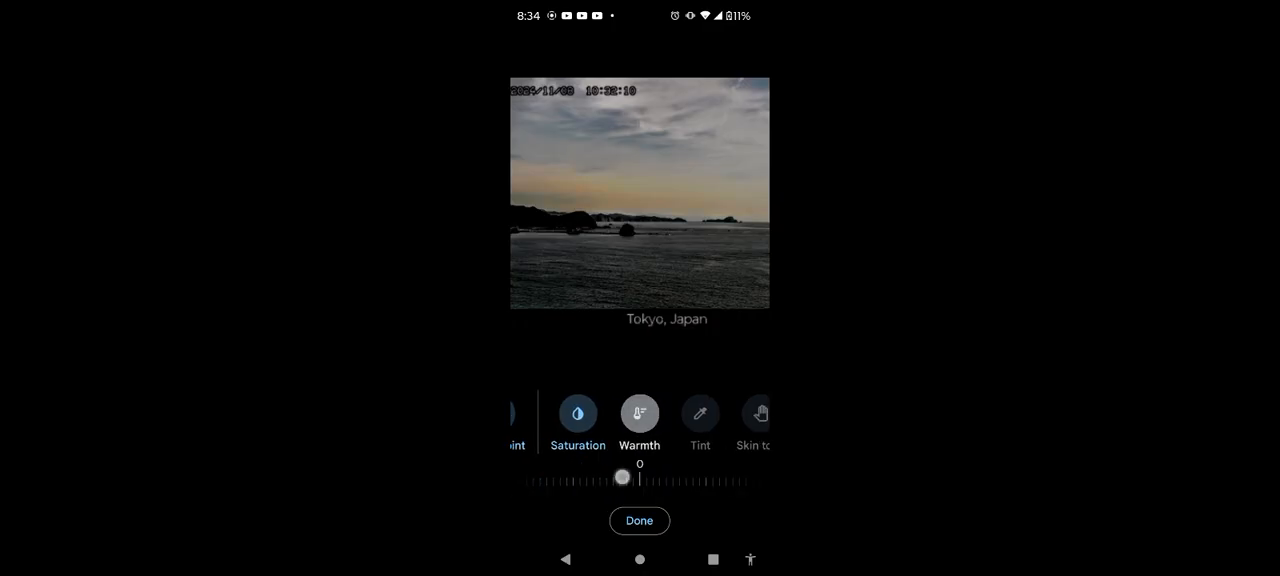
left_click_drag(621, 476, 738, 476)
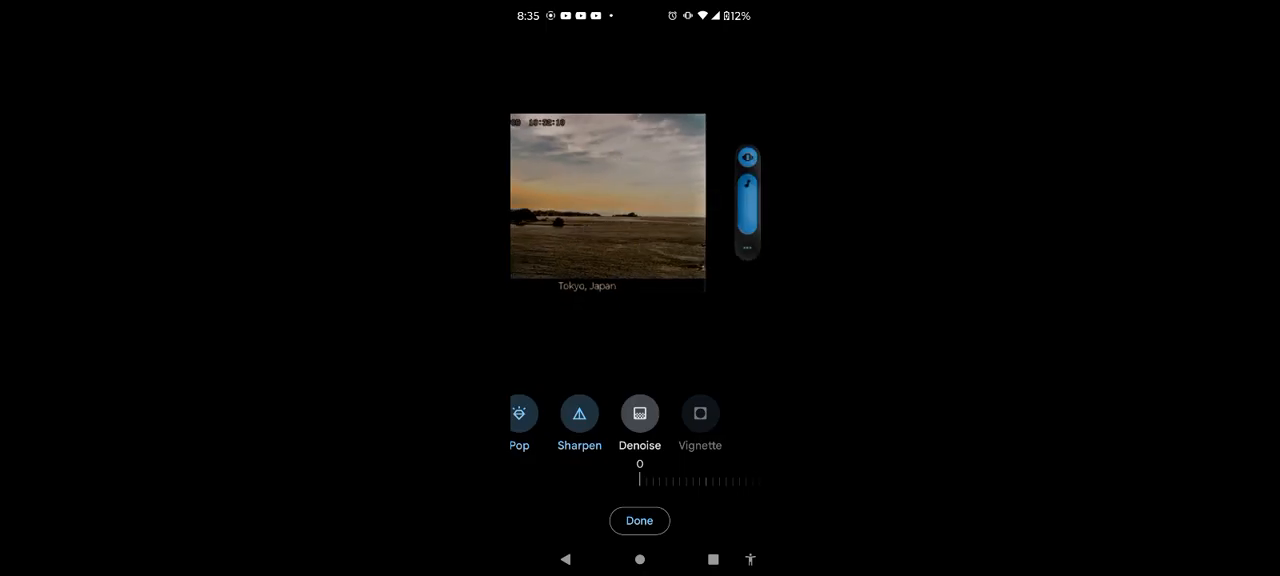
- Confirm the adjustments and return to the Adjust overview
left_click(639, 520)
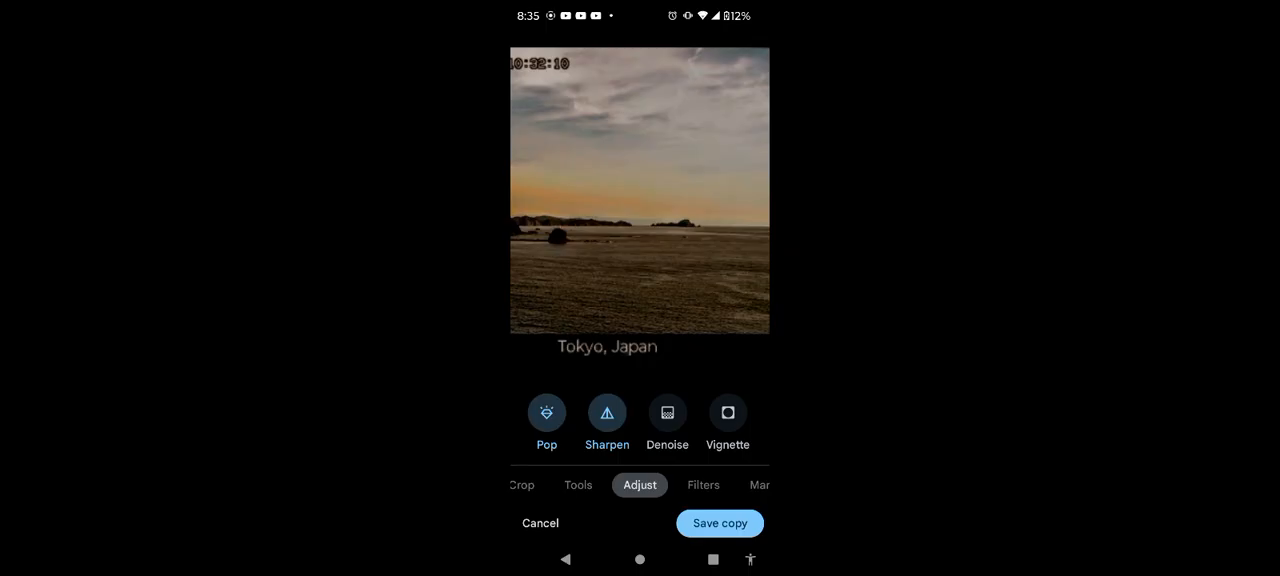